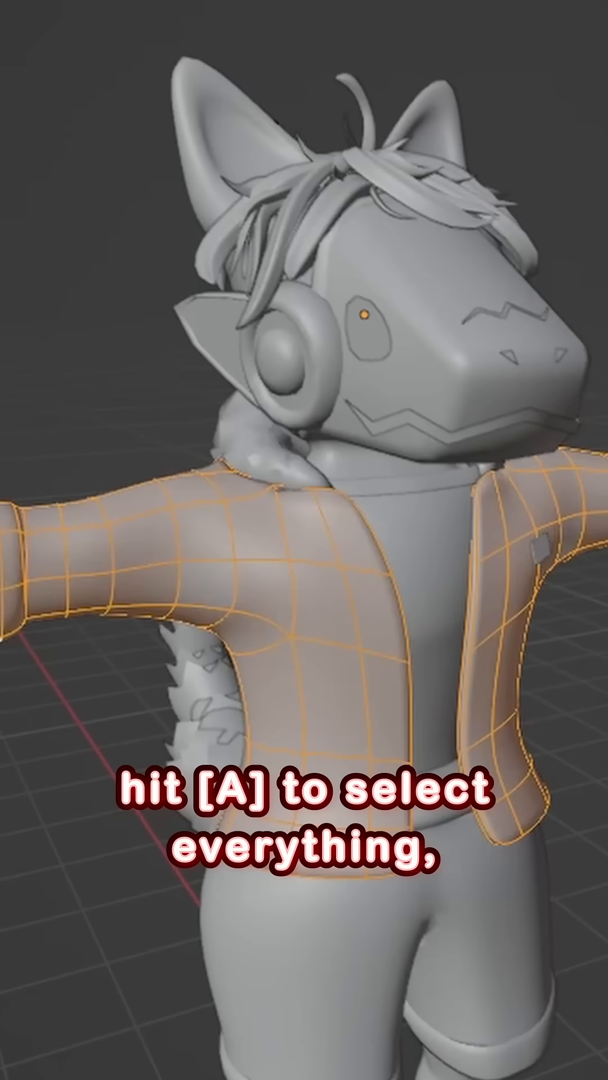
Unwrap the hoodie with Smart UV Project using an island margin of 0.02.
{"action": "left_click", "coordinate": [57, 66]}
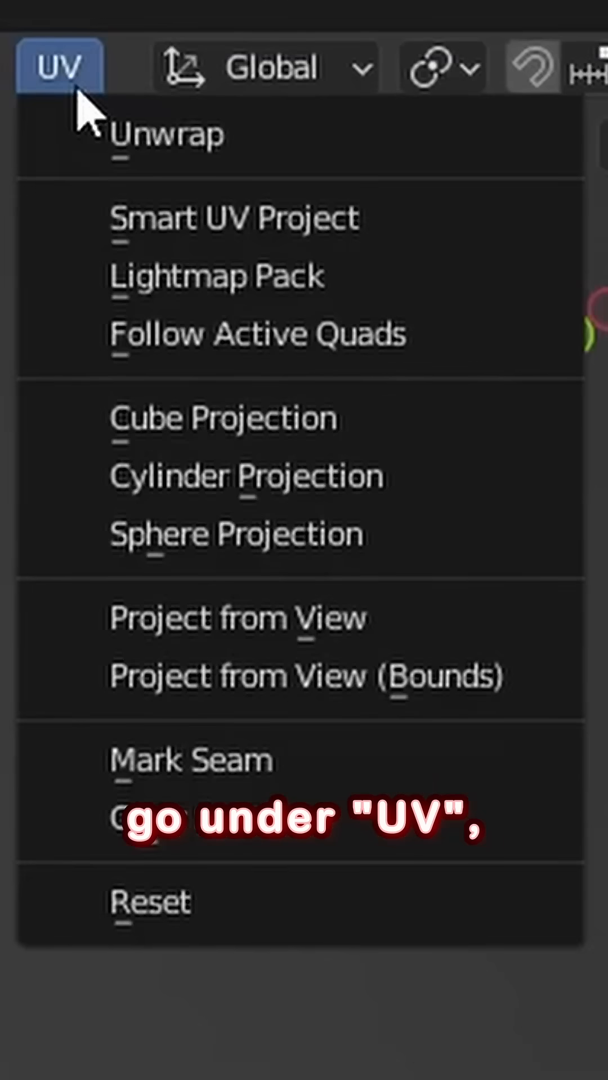
{"action": "left_click", "coordinate": [237, 217]}
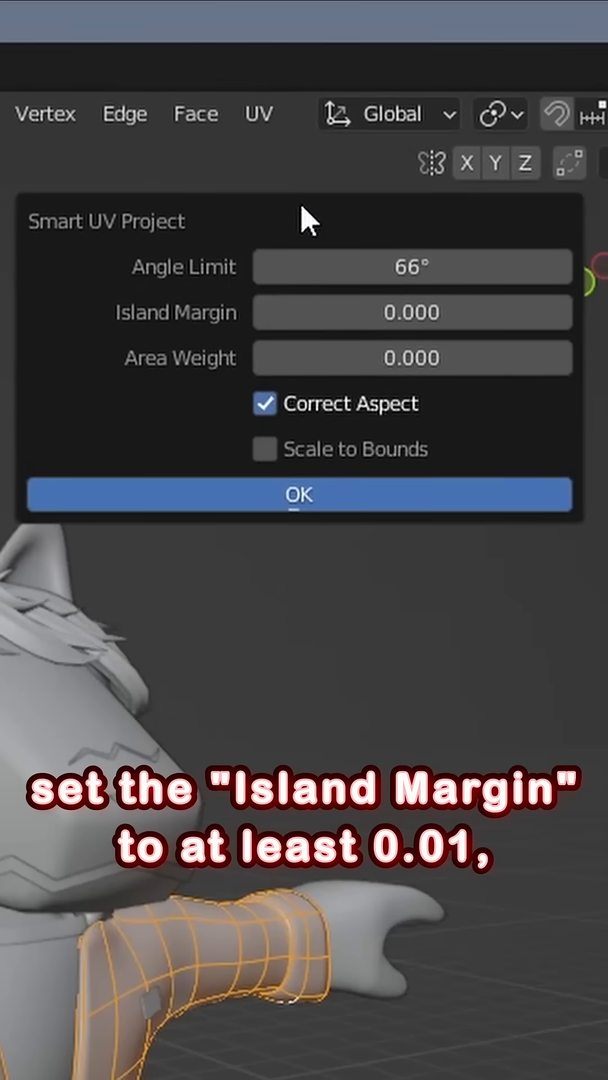
{"action": "left_click", "coordinate": [568, 352]}
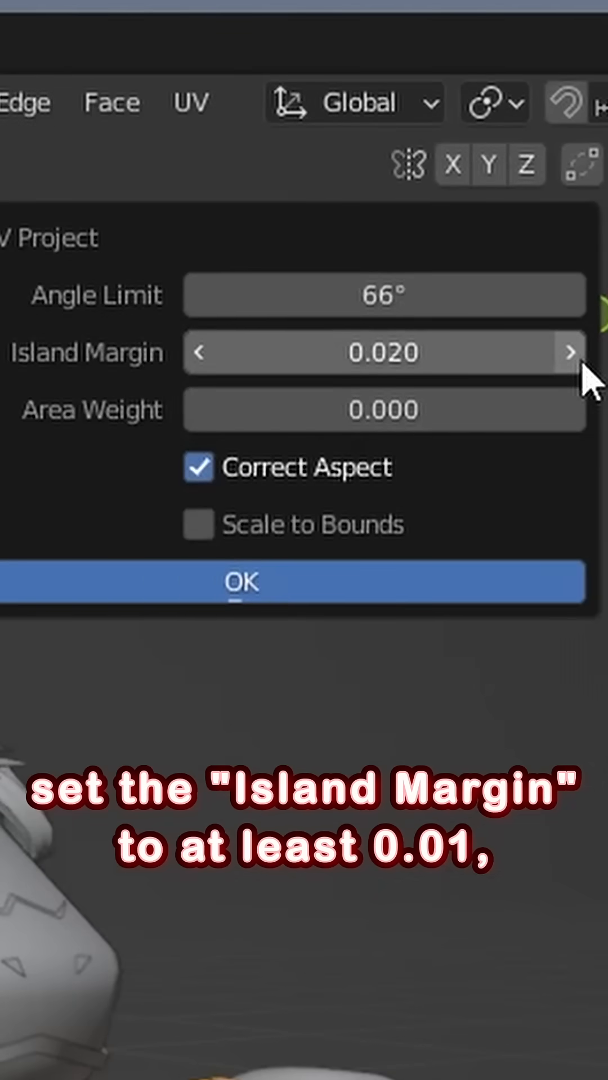
{"action": "left_click", "coordinate": [242, 582]}
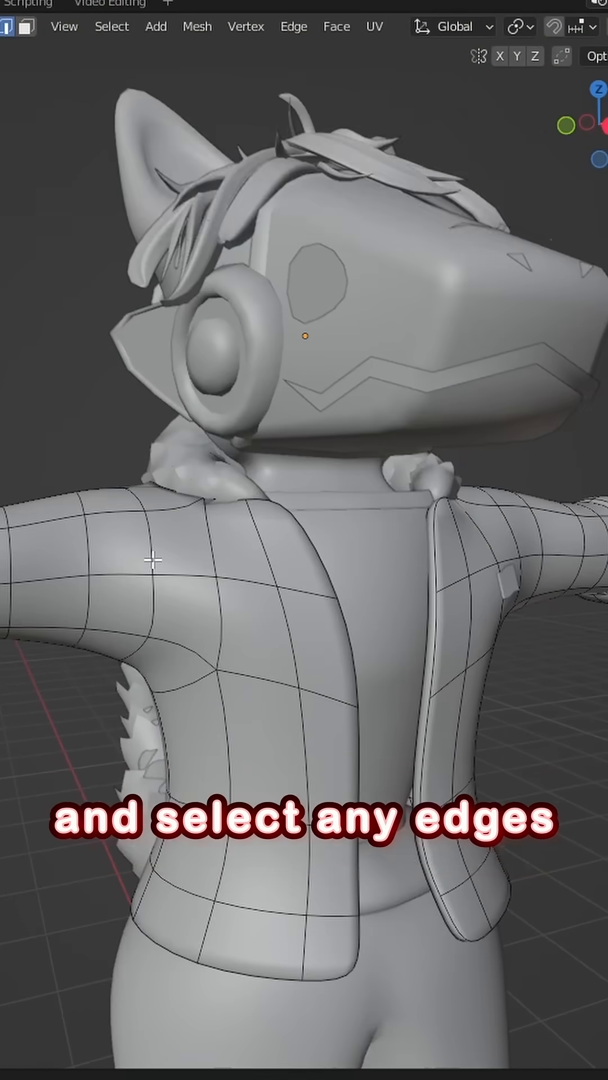
Open the edge context menu on the selected shoulder and cuff edges to mark seams.
{"action": "right_click", "coordinate": [151, 558]}
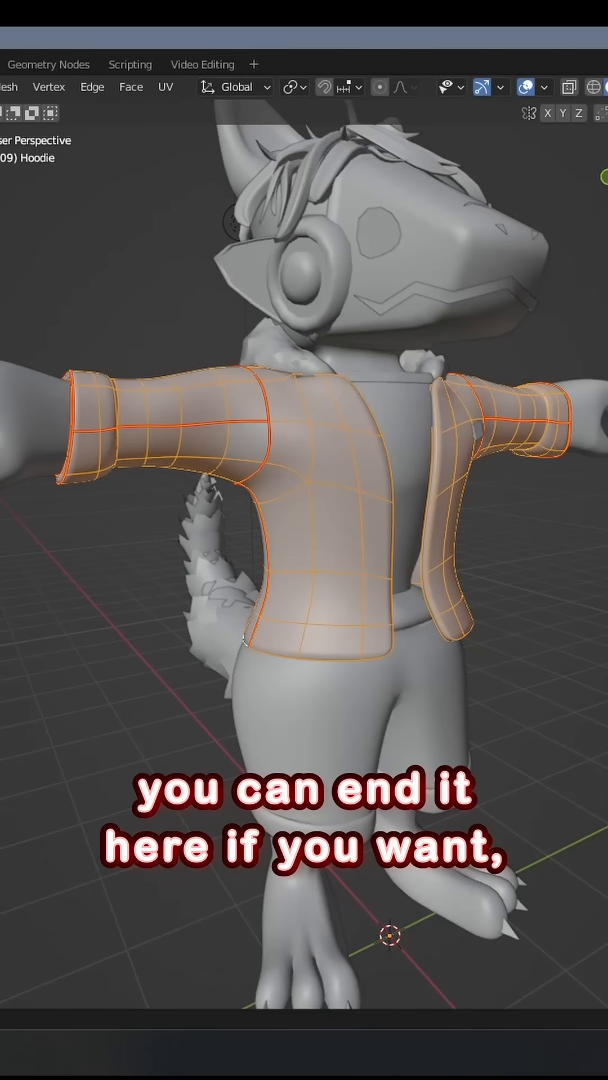
Enable Display Stretch in the UV editor overlays for the hoodie's islands.
{"action": "left_click", "coordinate": [376, 67]}
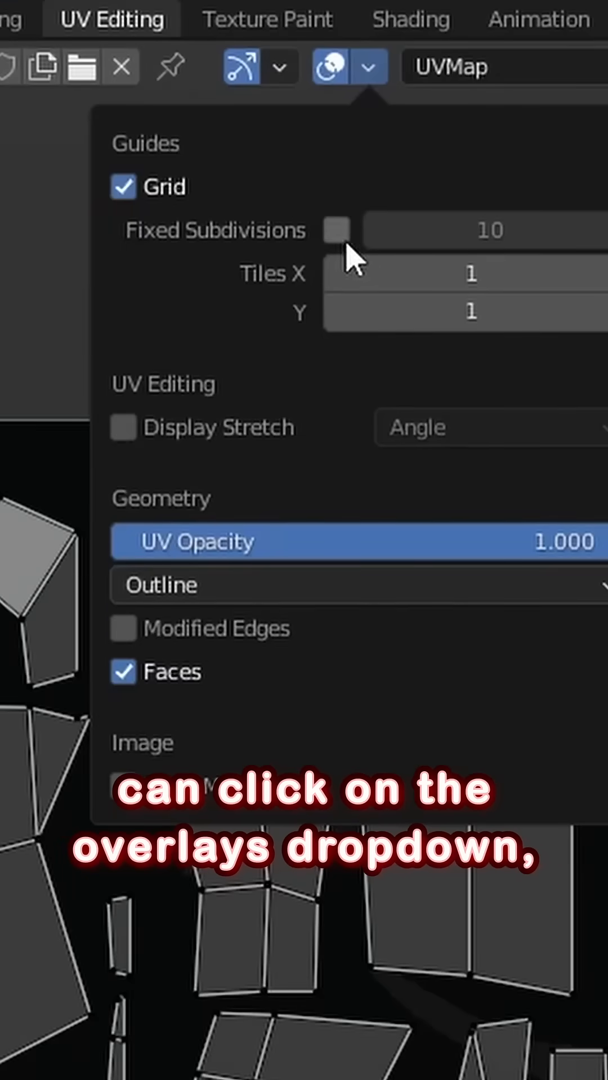
{"action": "scroll", "scroll_direction": "up", "scroll_amount": 3}
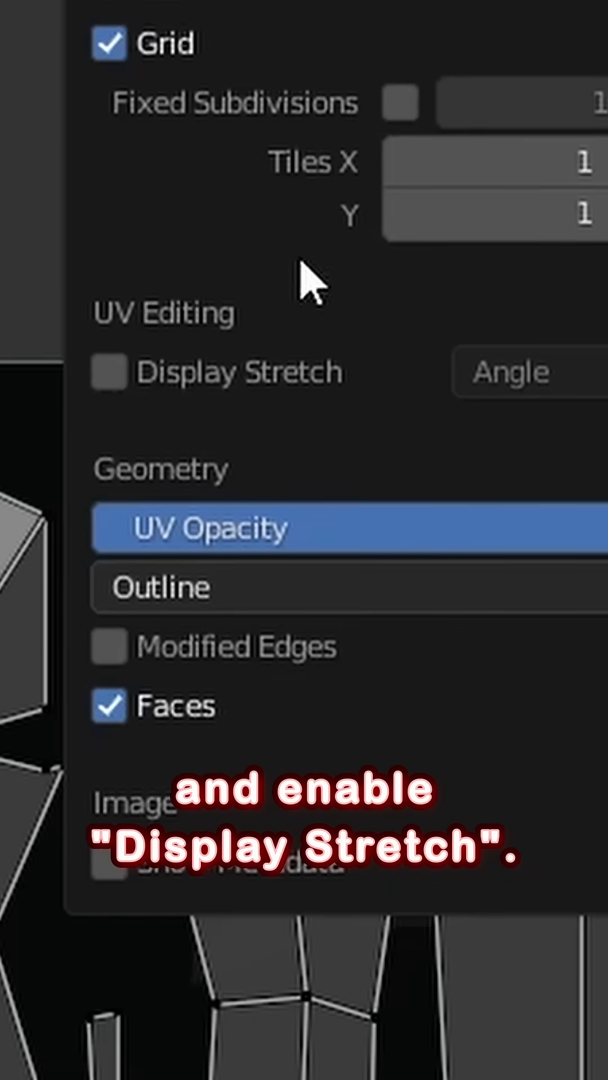
{"action": "left_click", "coordinate": [108, 372]}
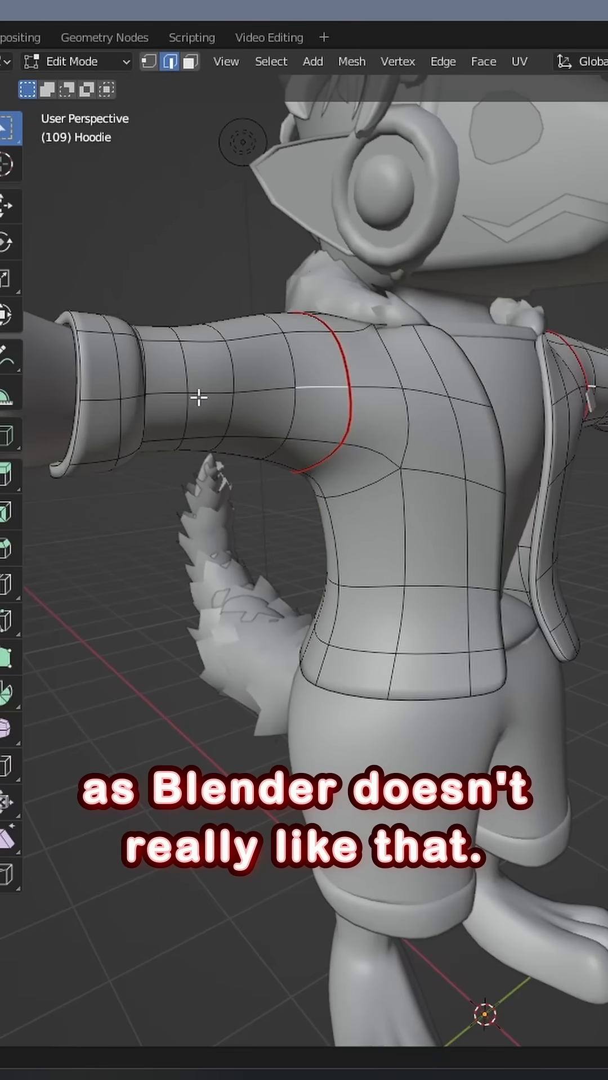
Open the edge context menu on the shoulder edge to mark it as a seam.
{"action": "right_click", "coordinate": [200, 396]}
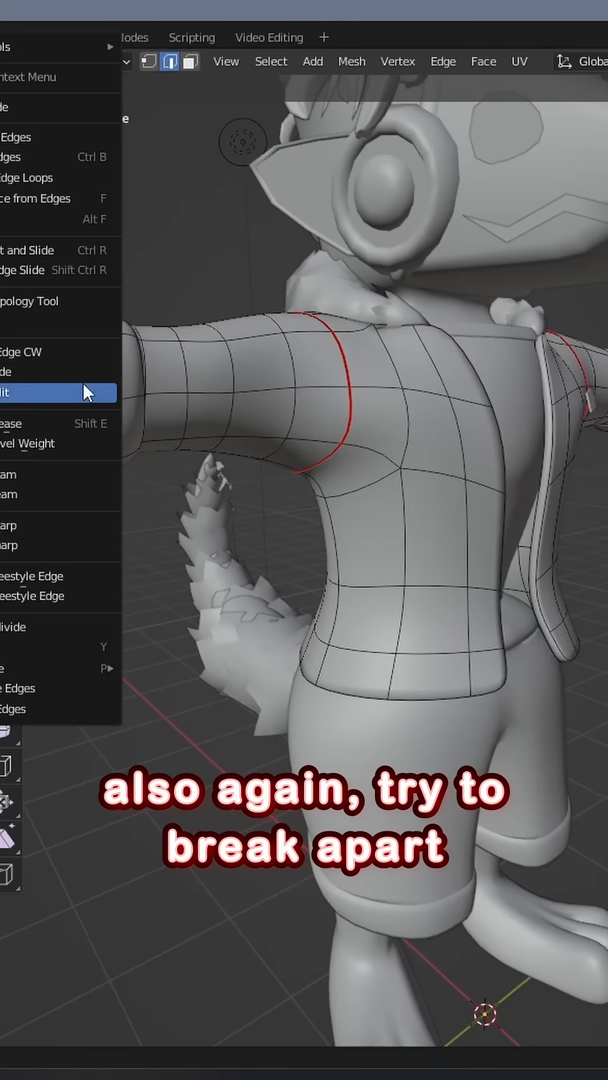